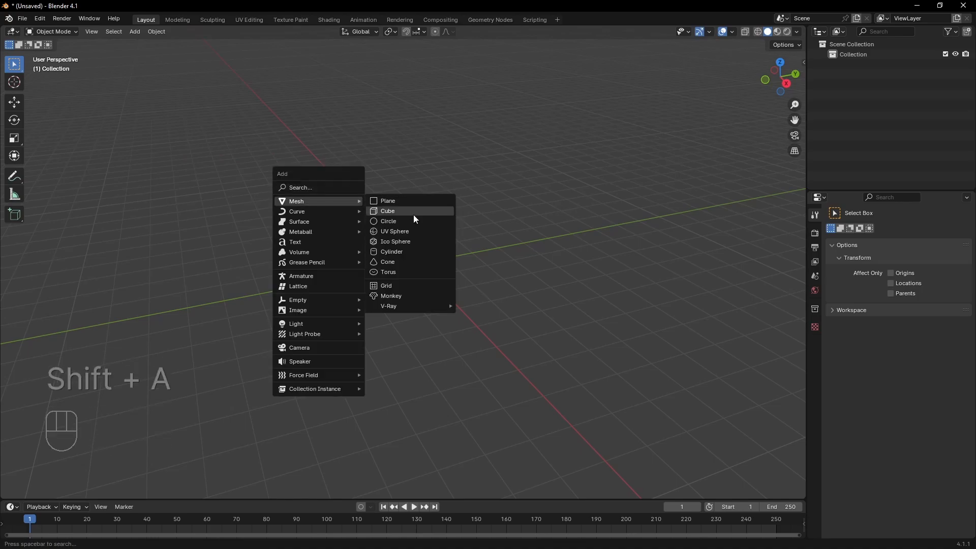
# Step: Add a mesh from the Add menu and begin scaling it in the viewport
pyautogui.click(390, 296)
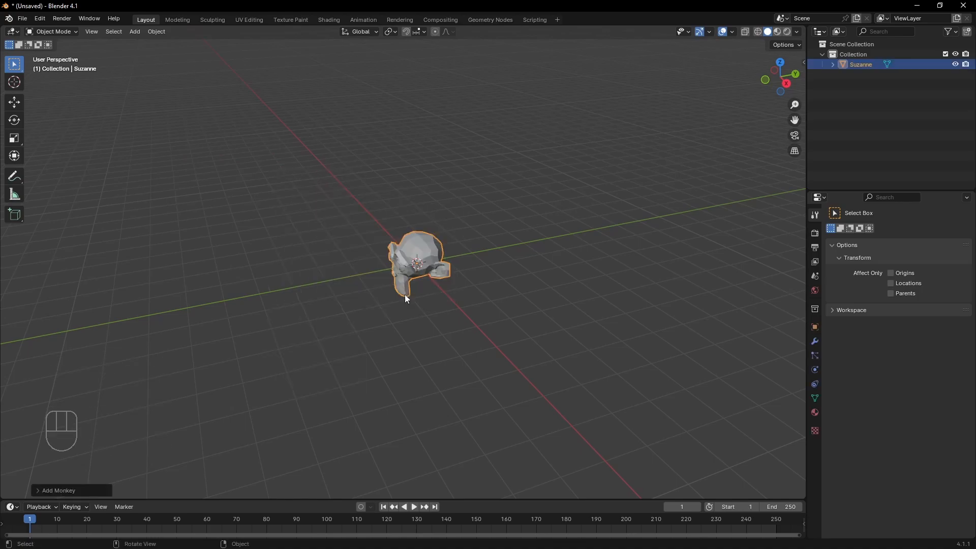
pyautogui.press('s')
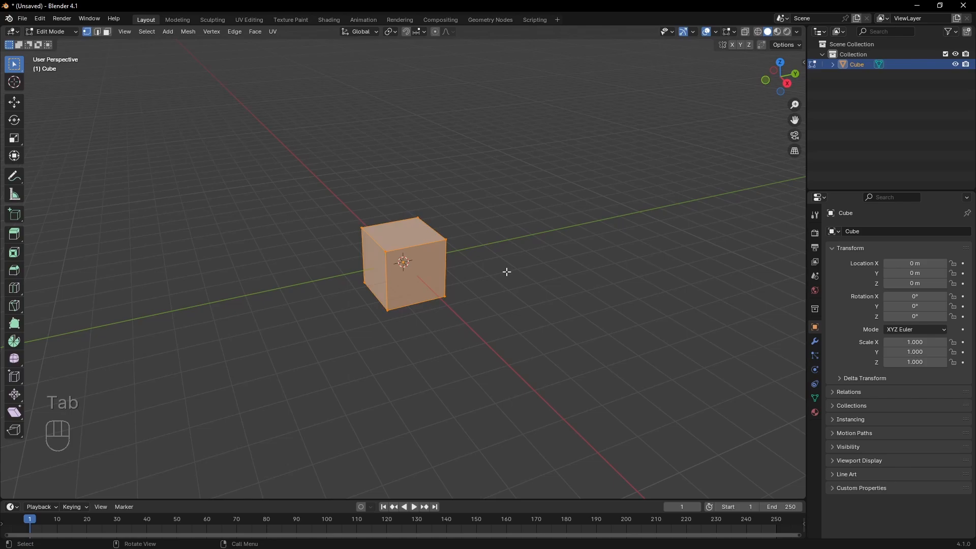
pyautogui.press('Tab')
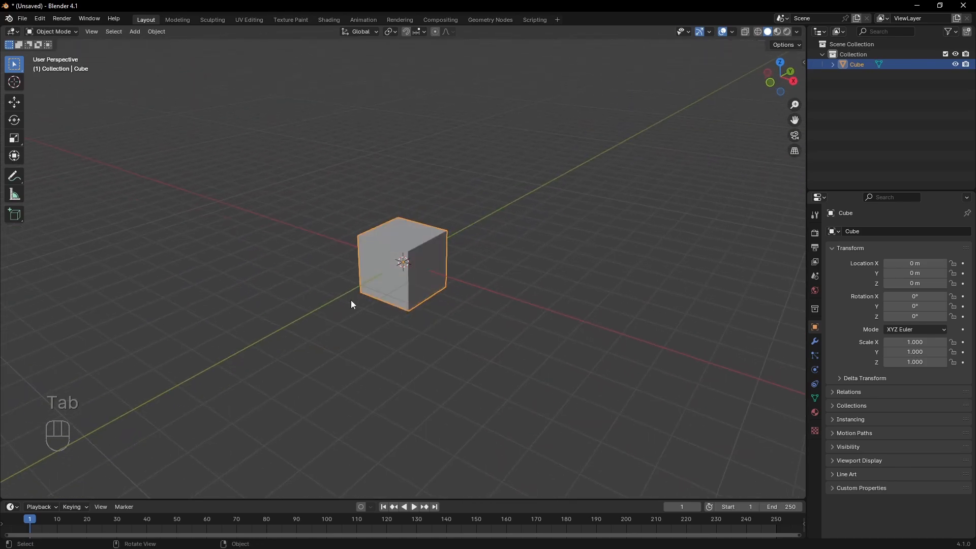
pyautogui.click(52, 31)
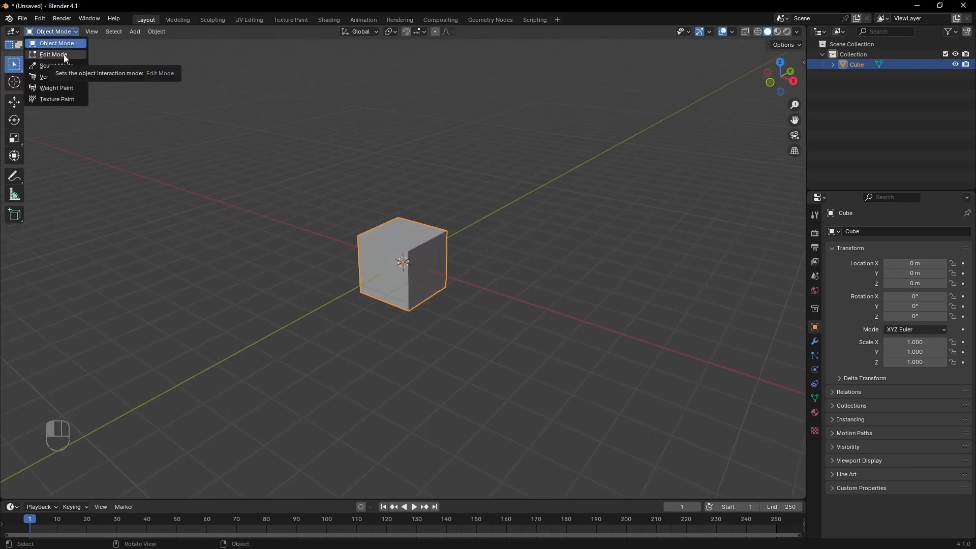
pyautogui.click(52, 54)
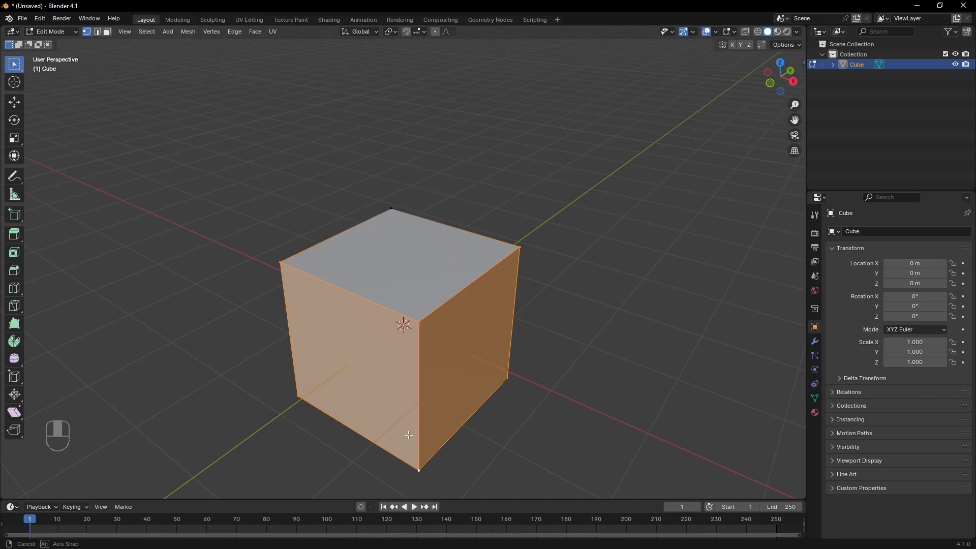
# Step: In face select mode, grab and try rotating the cube's top face, then cancel the rotation
pyautogui.press('3')
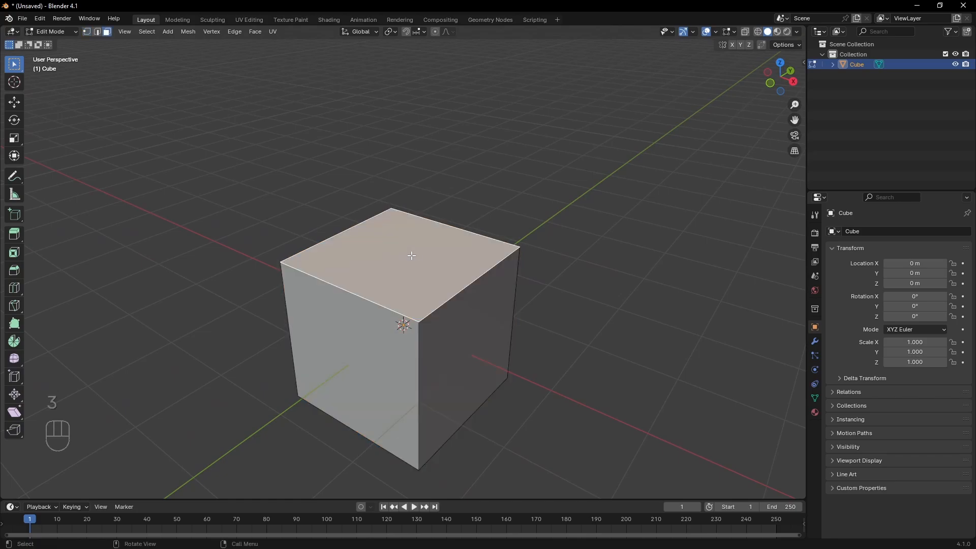
pyautogui.moveTo(429, 254)
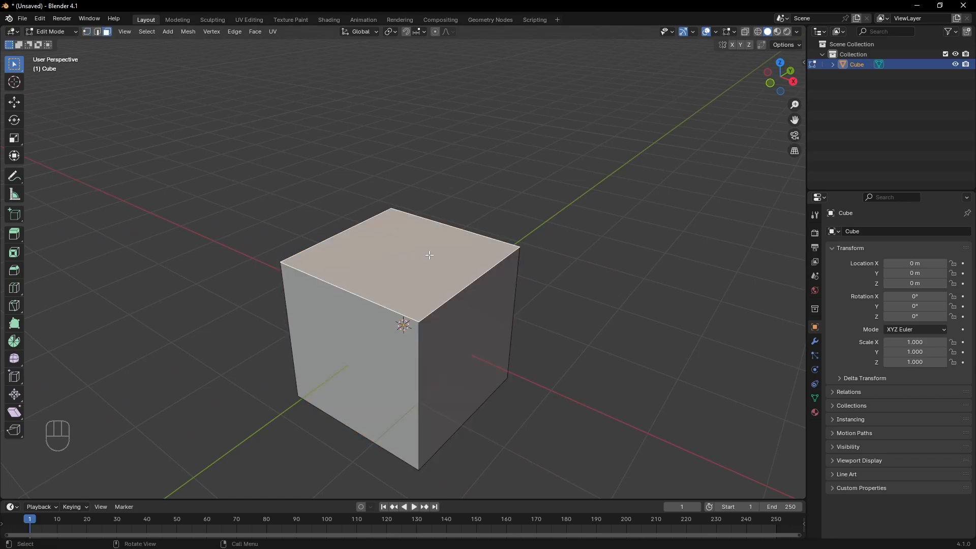
pyautogui.moveTo(431, 252)
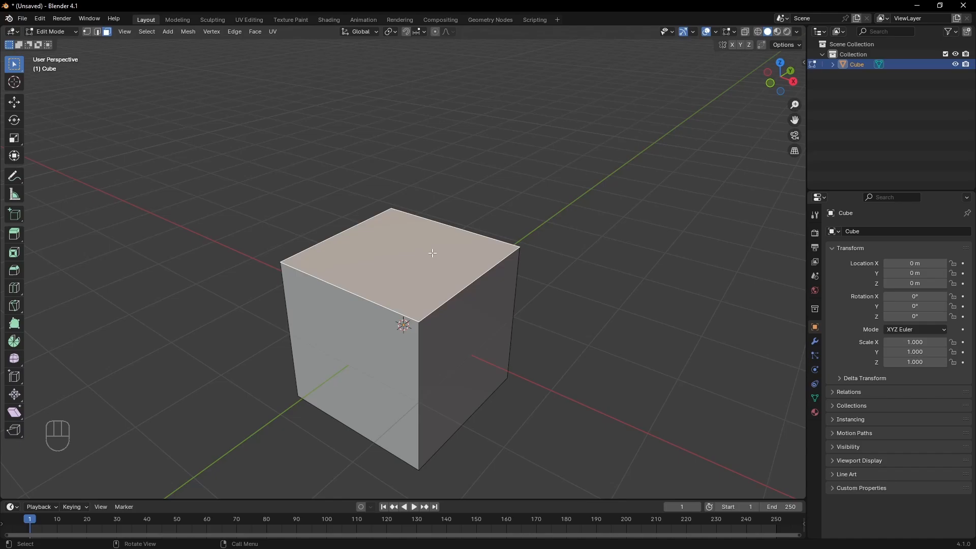
pyautogui.press('g')
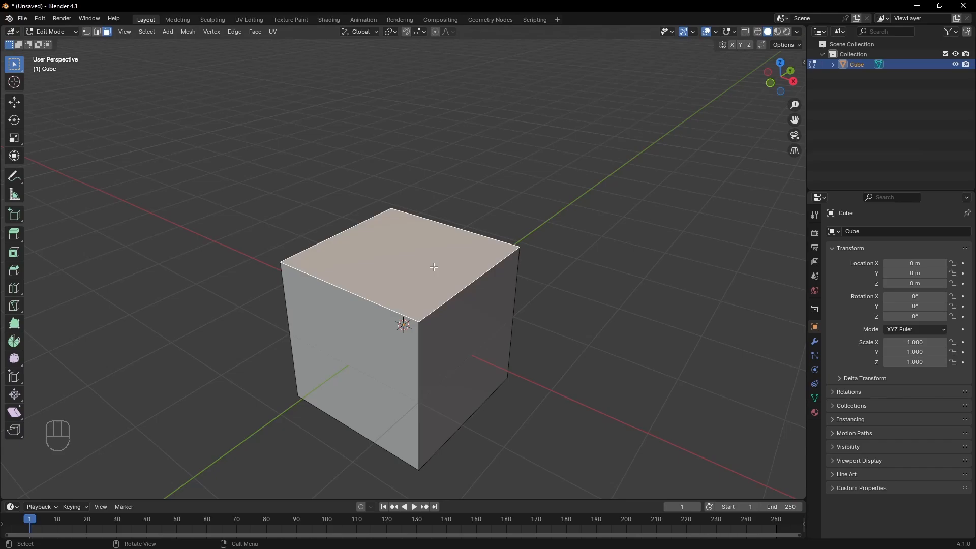
pyautogui.moveTo(509, 273)
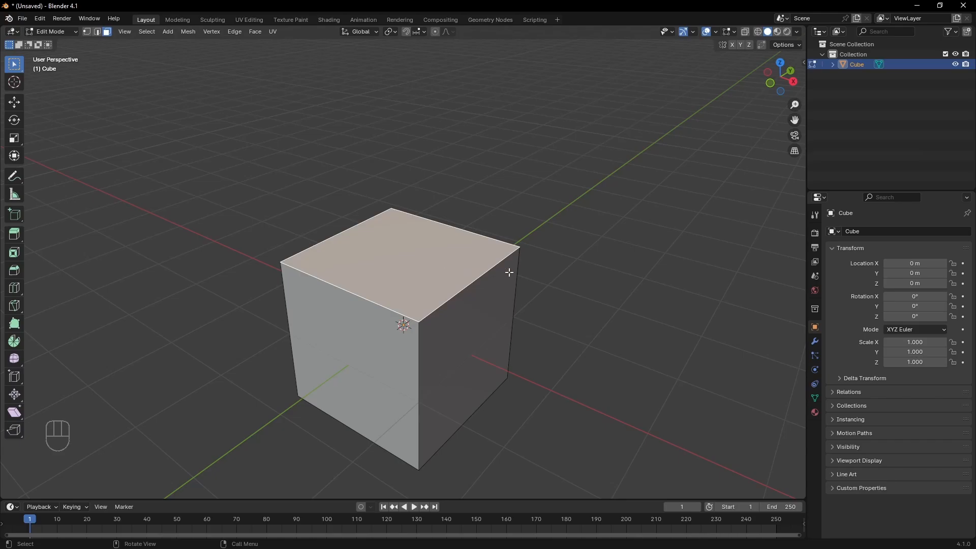
pyautogui.press('r')
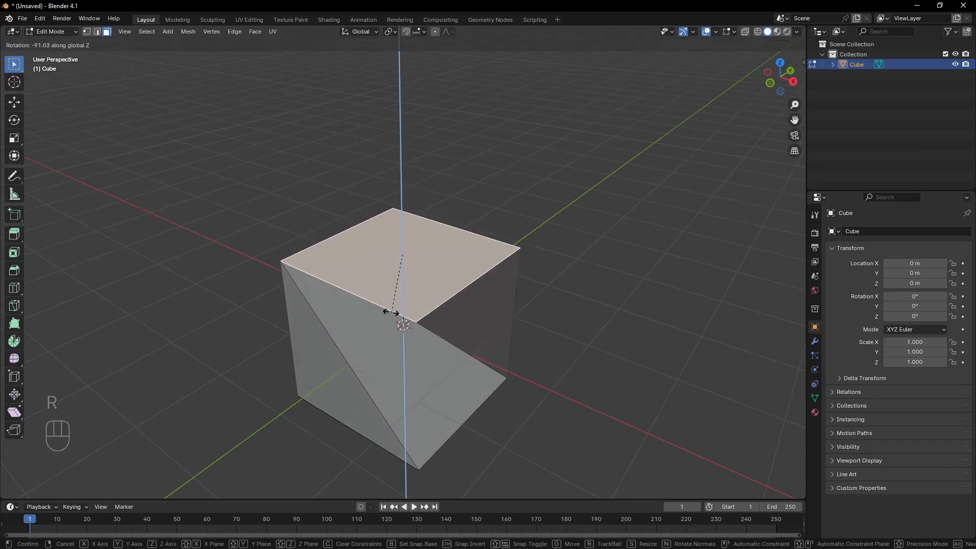
pyautogui.moveTo(412, 207)
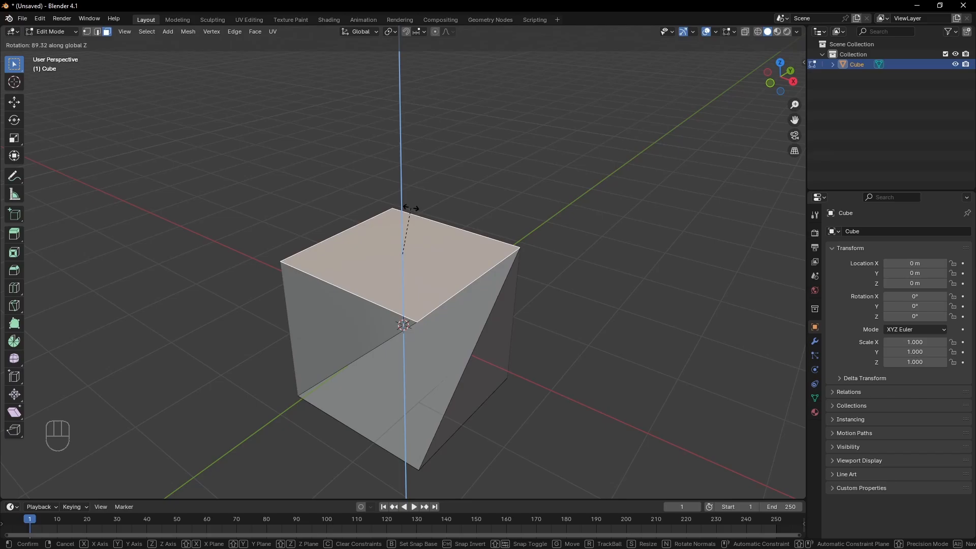
pyautogui.press('s')
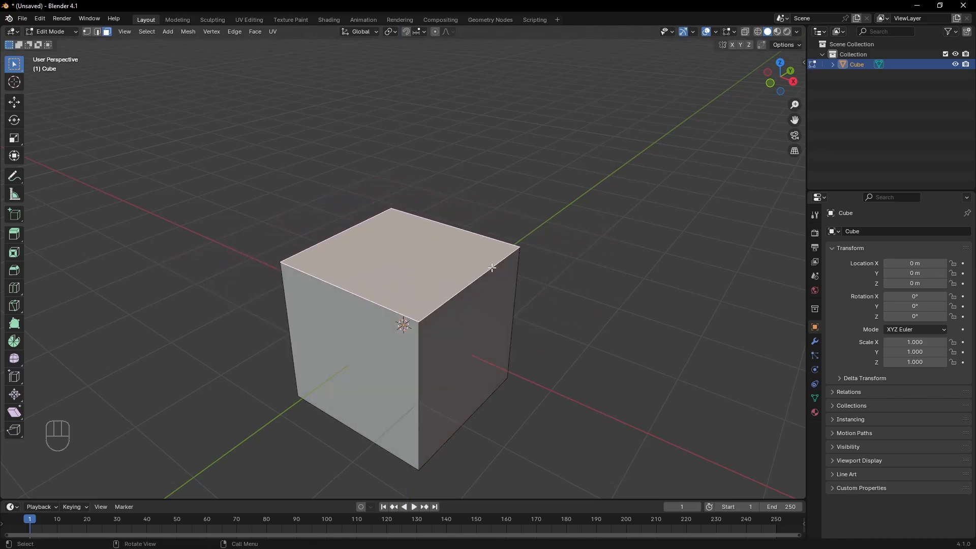
# Step: Bevel the cube's top edge with Ctrl+B, adjusting the bevel with the scroll wheel
pyautogui.press('ctrl+b')
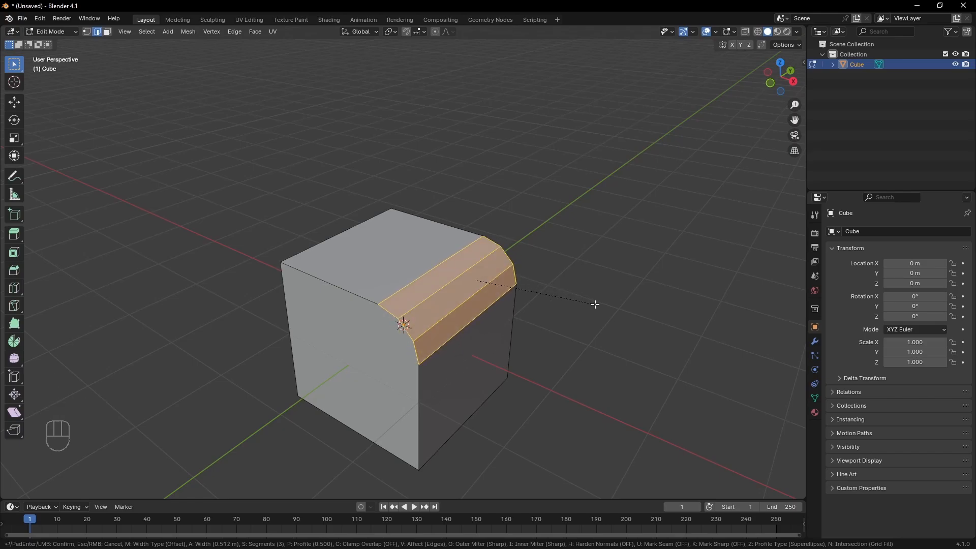
pyautogui.scroll(3)
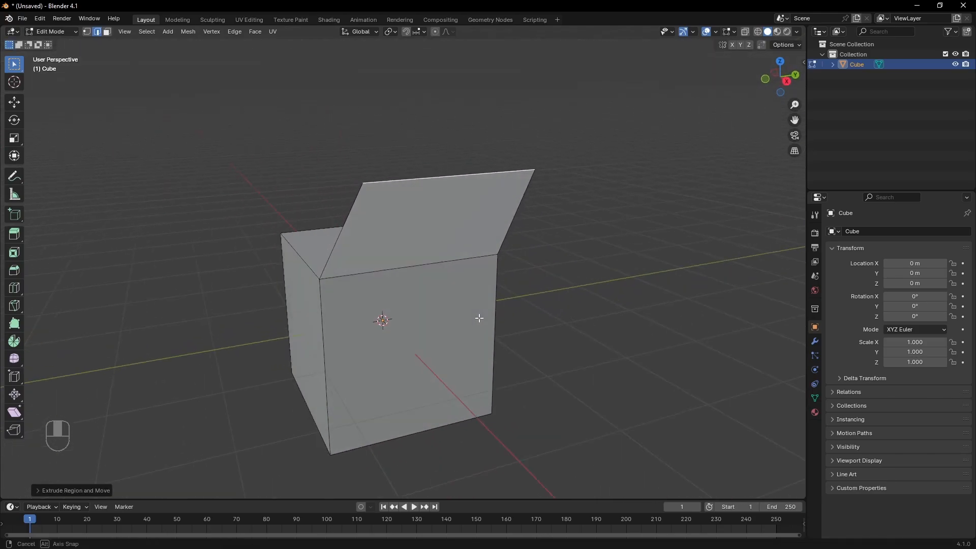
# Step: Undo the flap, then extrude the top face upward into a taller stepped block
pyautogui.press('ctrl+z')
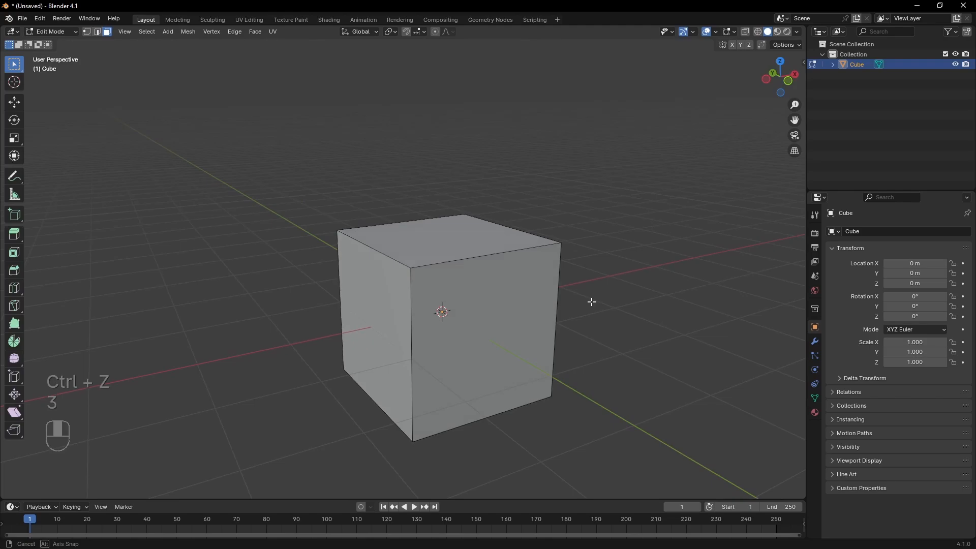
pyautogui.press('E')
pyautogui.write('0.25')
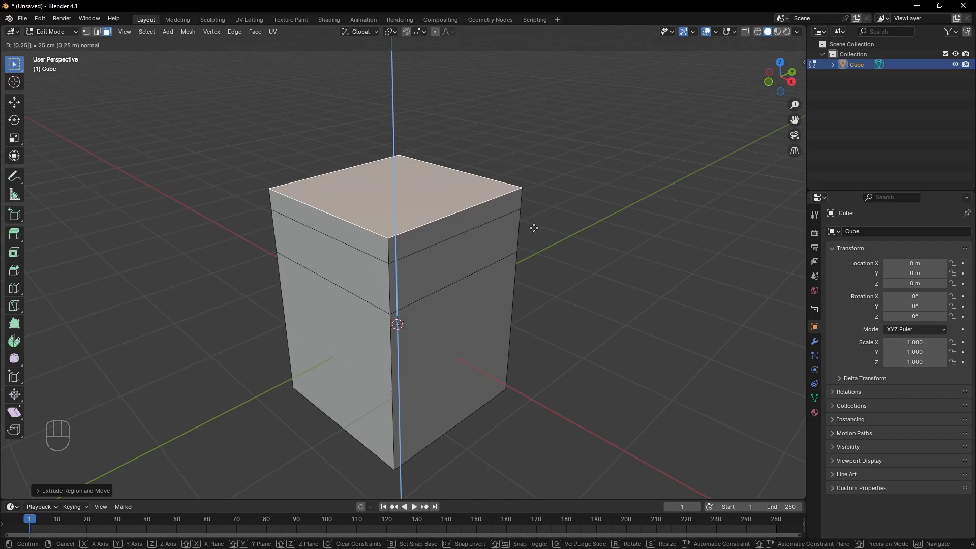
pyautogui.click(535, 228)
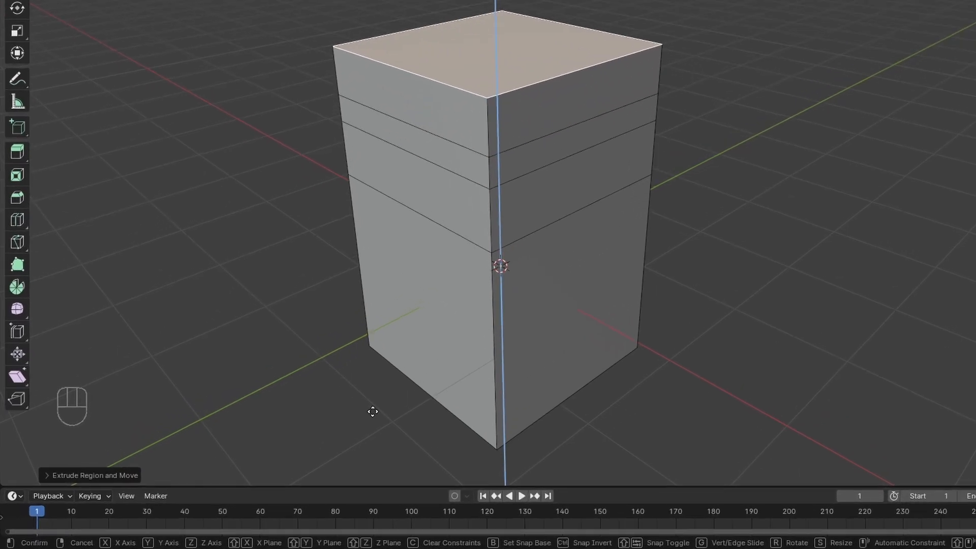
pyautogui.scroll(3)
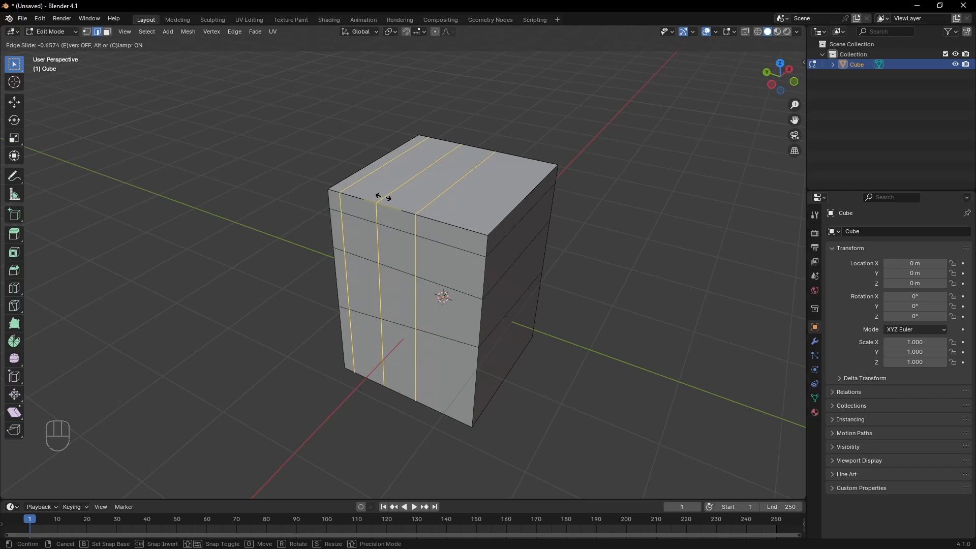
# Step: Confirm the edge-slide of the vertical loops on the cut block
pyautogui.click(437, 220)
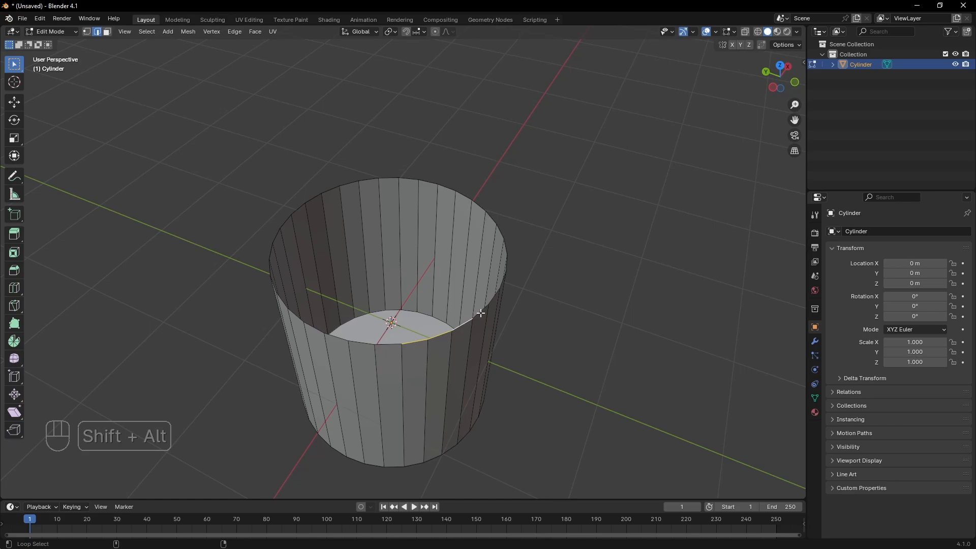
# Step: Select the cylinder's open top rim and close it with Grid Fill found via F3 search
pyautogui.click(480, 315)
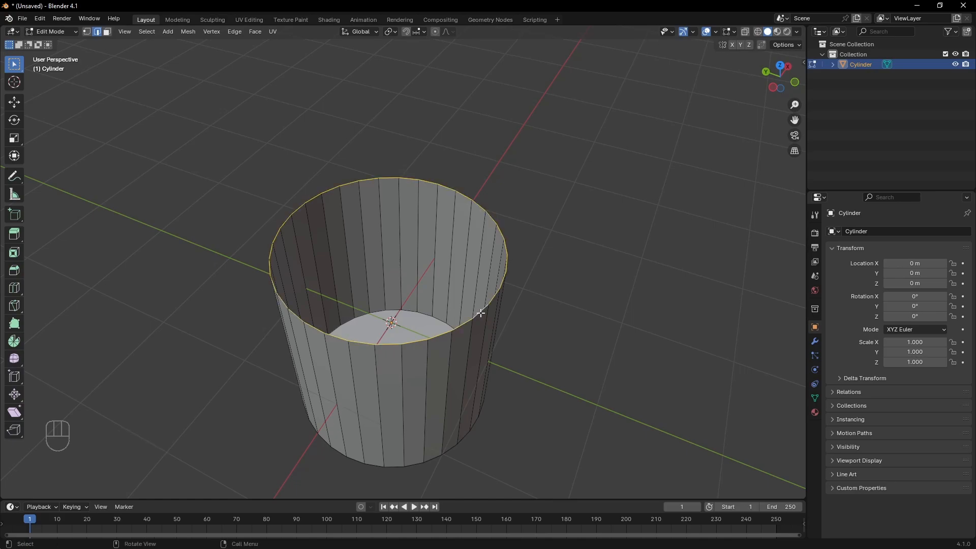
pyautogui.press('F')
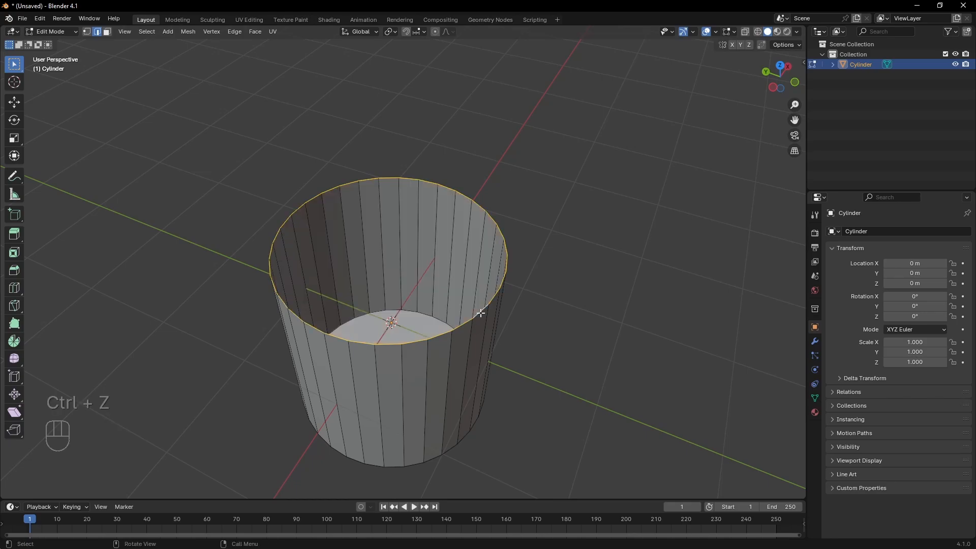
pyautogui.press('F3')
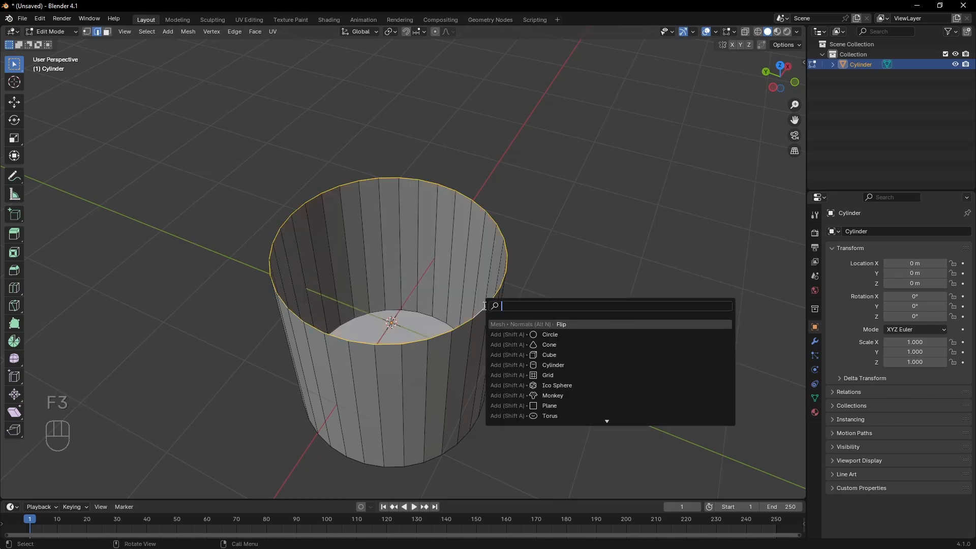
pyautogui.write('grid')
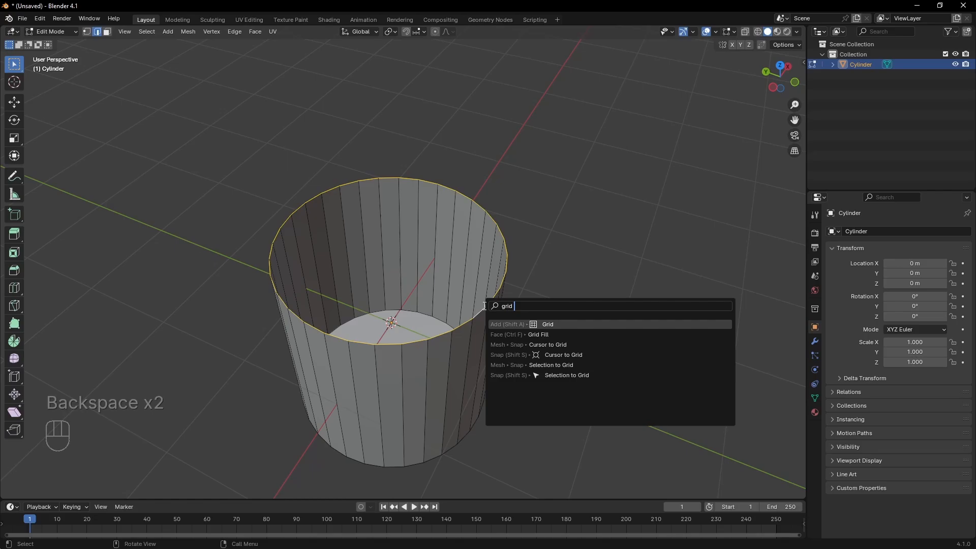
pyautogui.write('fill')
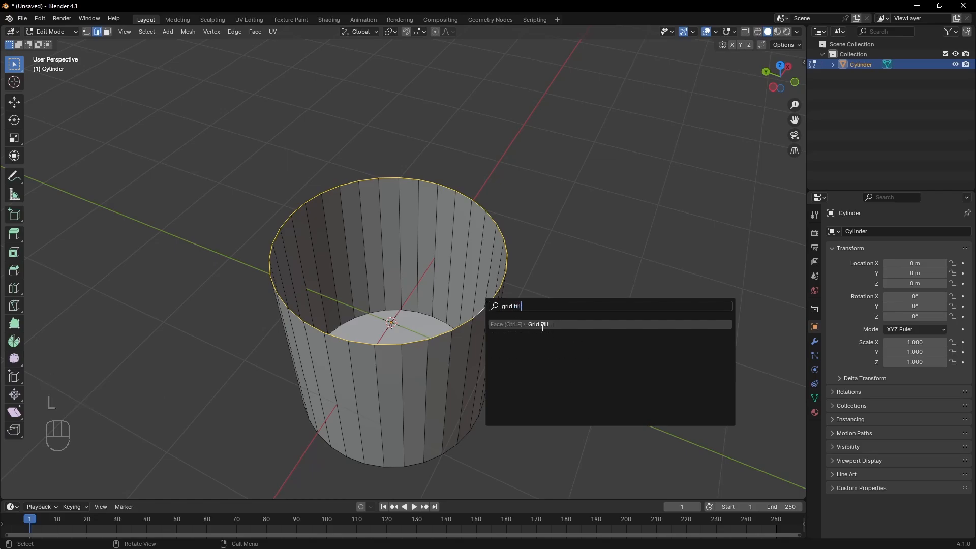
pyautogui.press('Tab')
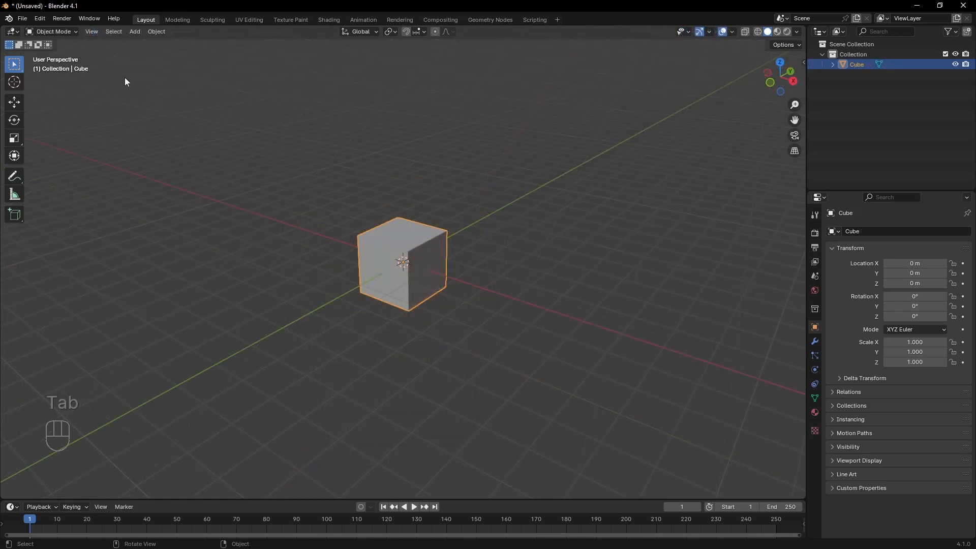
# Step: Enter Edit Mode on the fresh cube and start moving the selection
pyautogui.press('Tab')
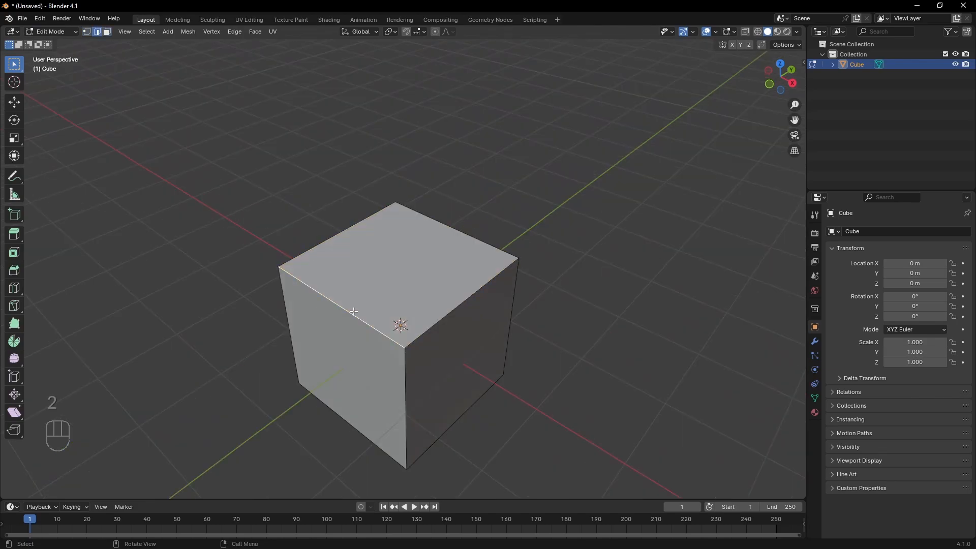
pyautogui.press('g')
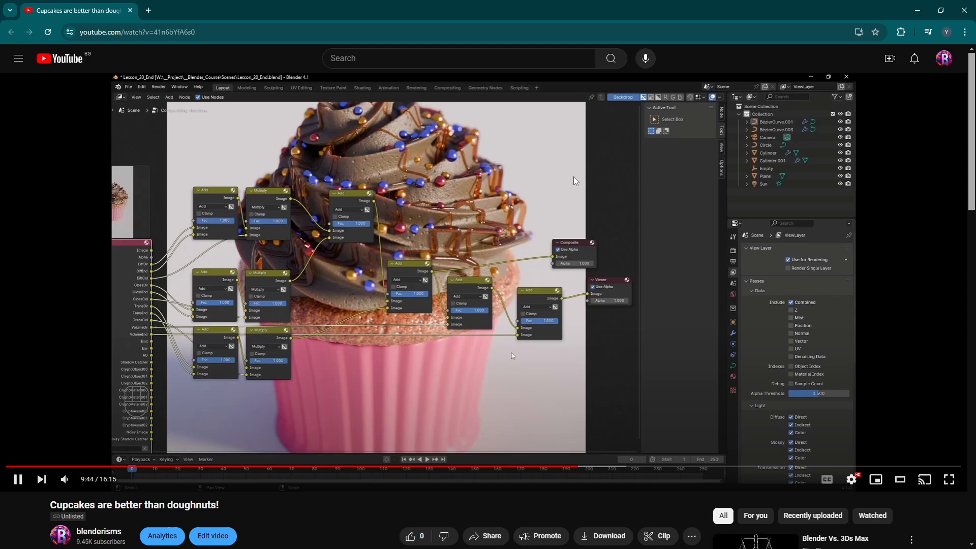
# Step: On the YouTube page, expand the video description and follow the Project Files link
pyautogui.scroll(-3)
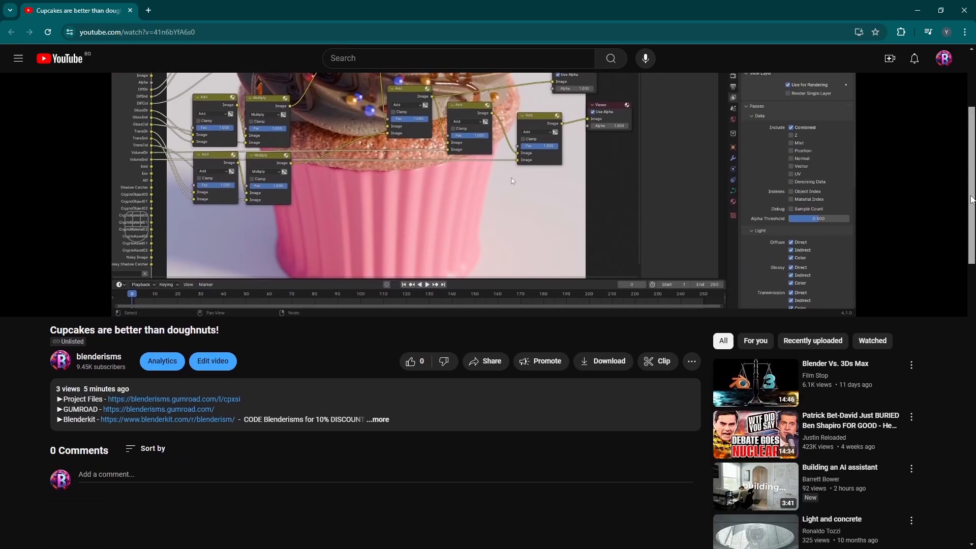
pyautogui.click(380, 419)
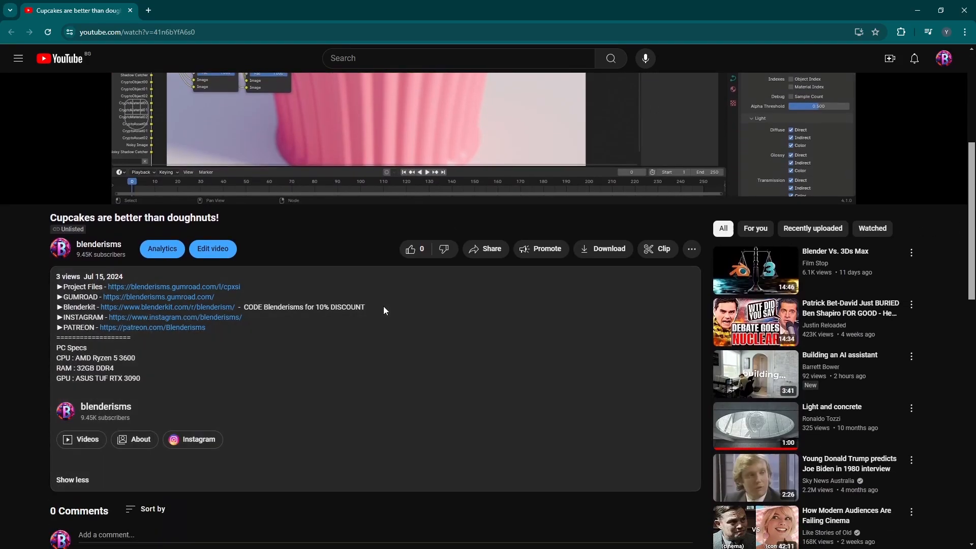
pyautogui.click(173, 286)
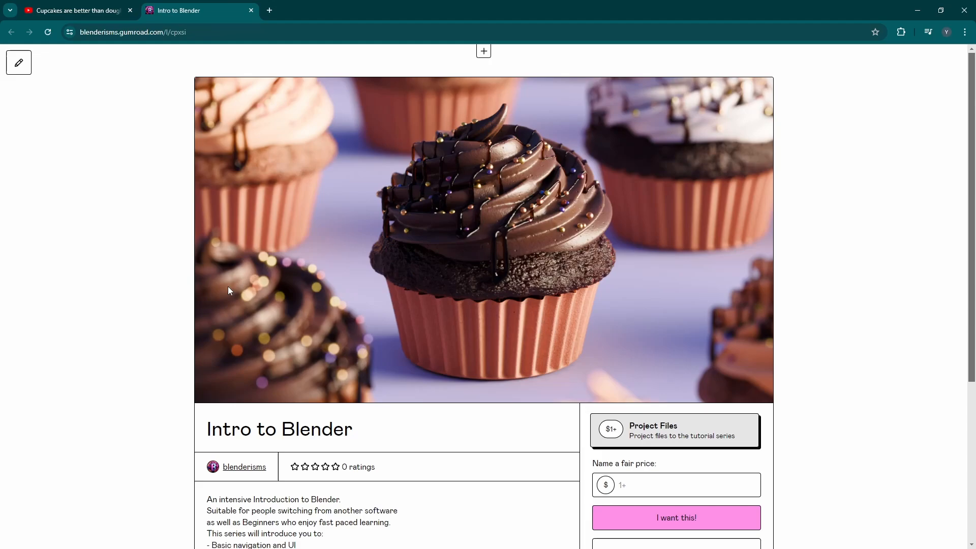
# Step: Name a price of 9999 for Intro to Blender Project Files and proceed with 'I want this!'
pyautogui.click(676, 485)
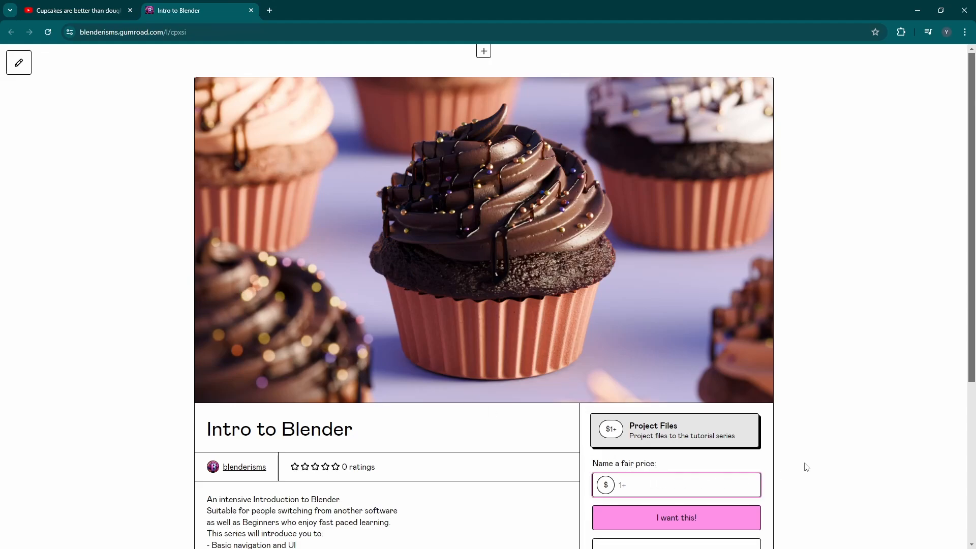
pyautogui.write('9999')
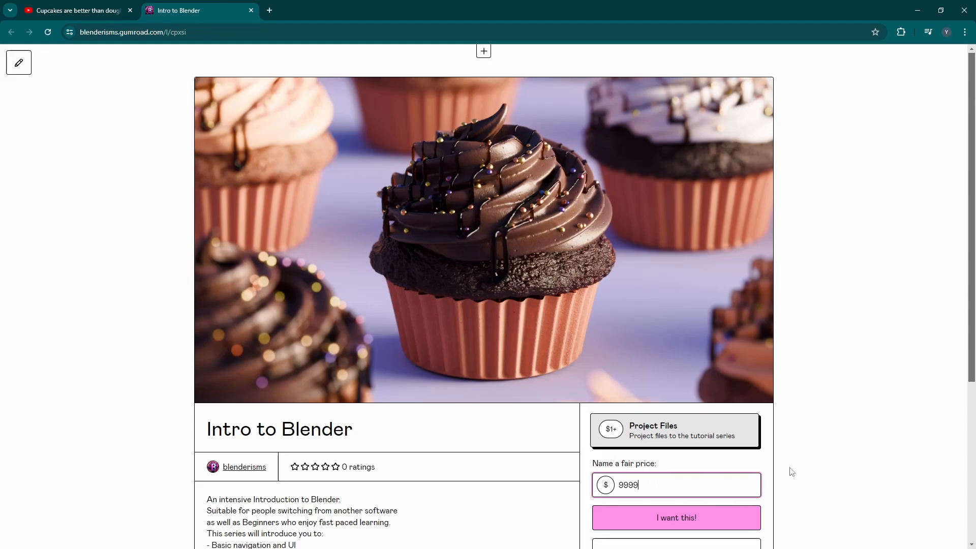
pyautogui.click(676, 517)
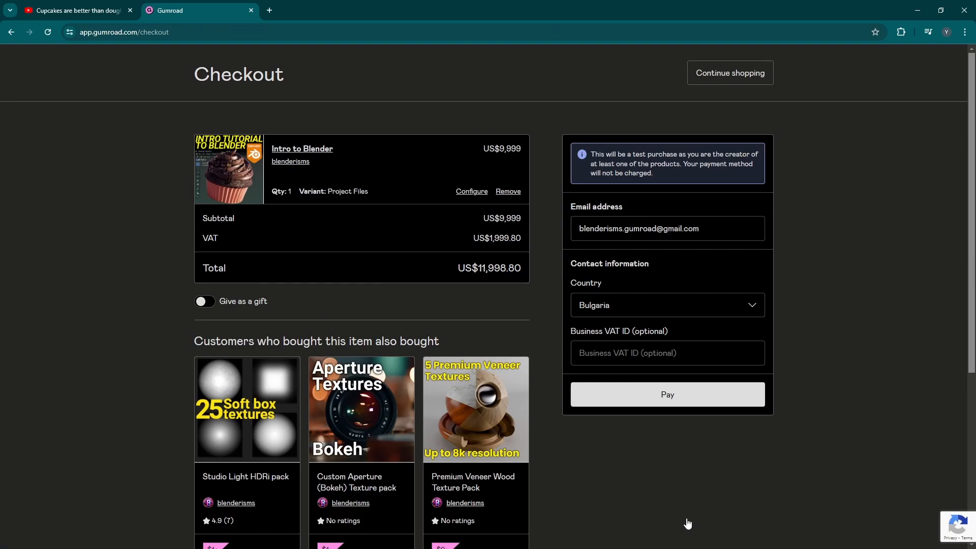
pyautogui.moveTo(696, 521)
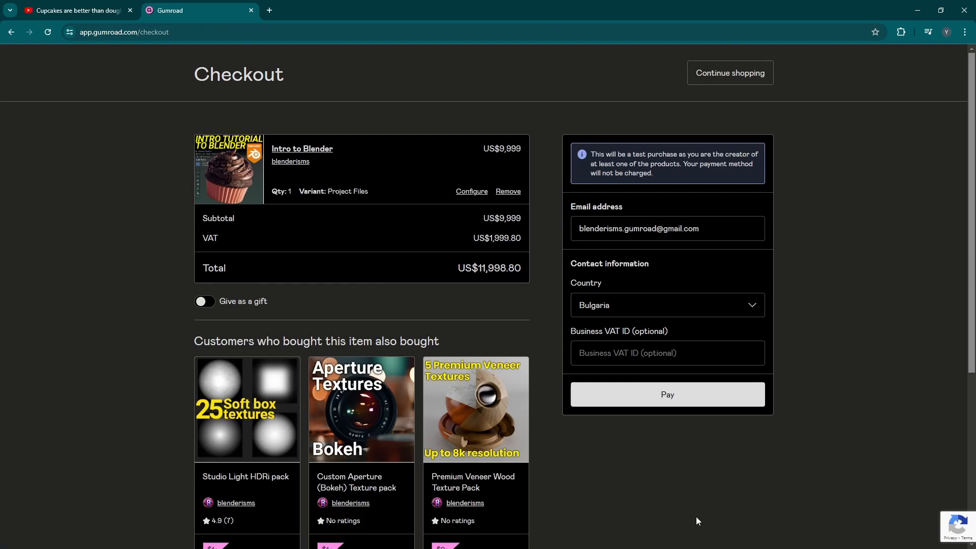
pyautogui.moveTo(673, 503)
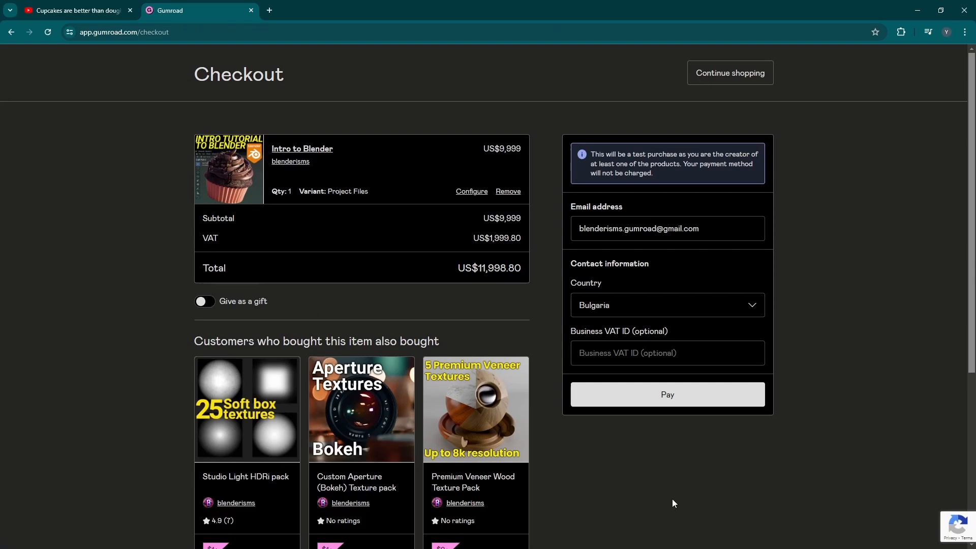